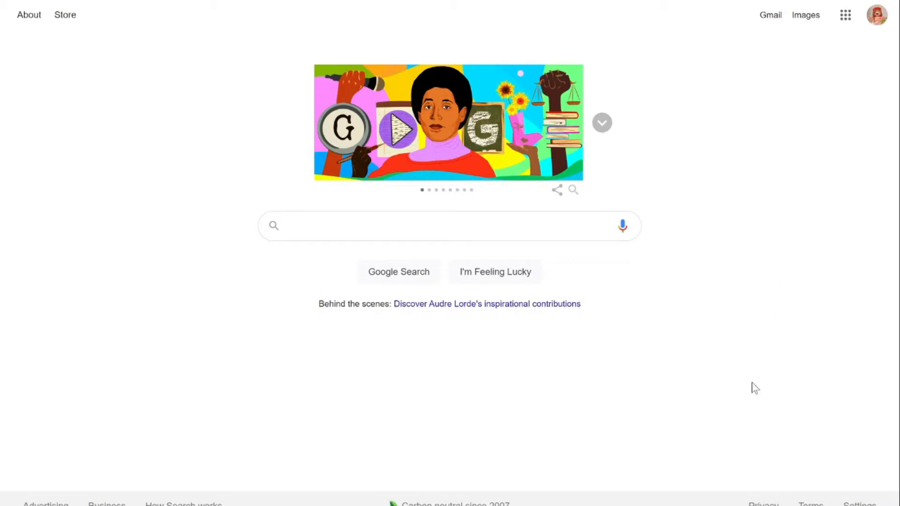
{"action": "mouse_move", "coordinate": [748, 336]}
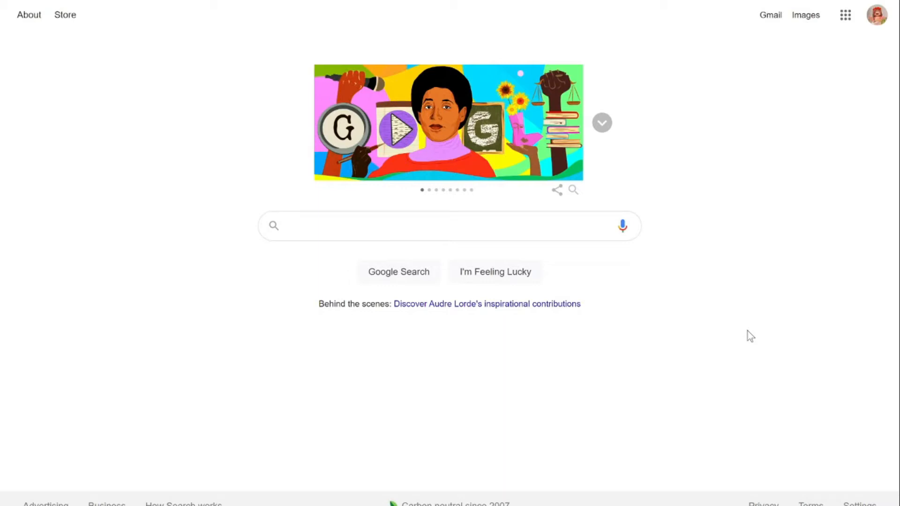
{"action": "mouse_move", "coordinate": [722, 210]}
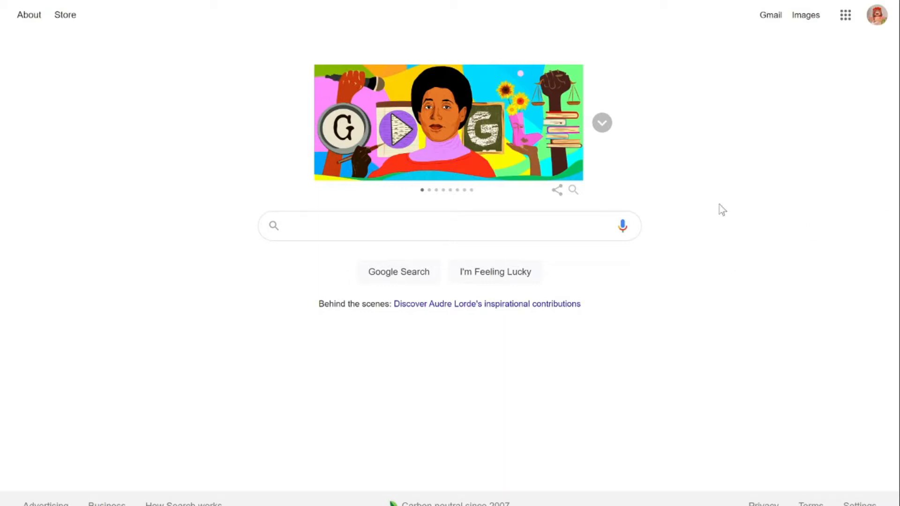
{"action": "mouse_move", "coordinate": [714, 177]}
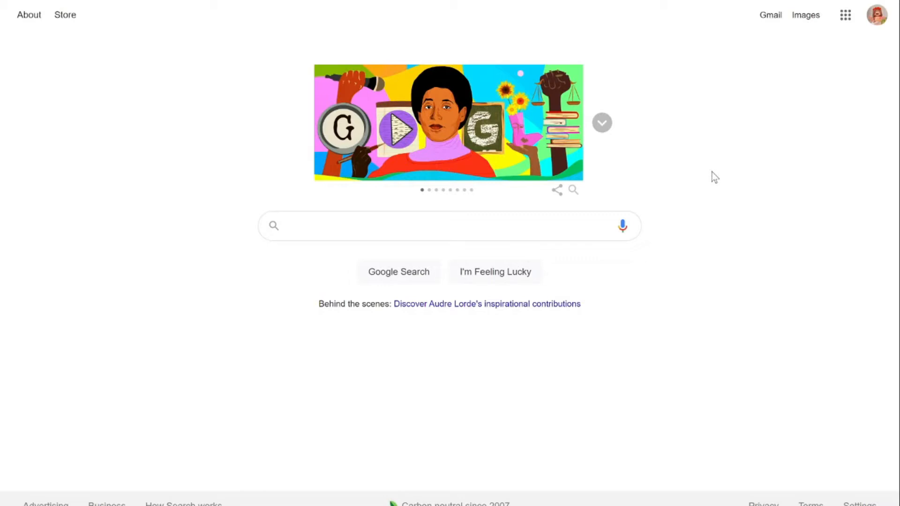
Step: Search Google for 'chrome extensions' and open the 'Extensions - Chrome Web Store' result
{"action": "left_click", "coordinate": [450, 225]}
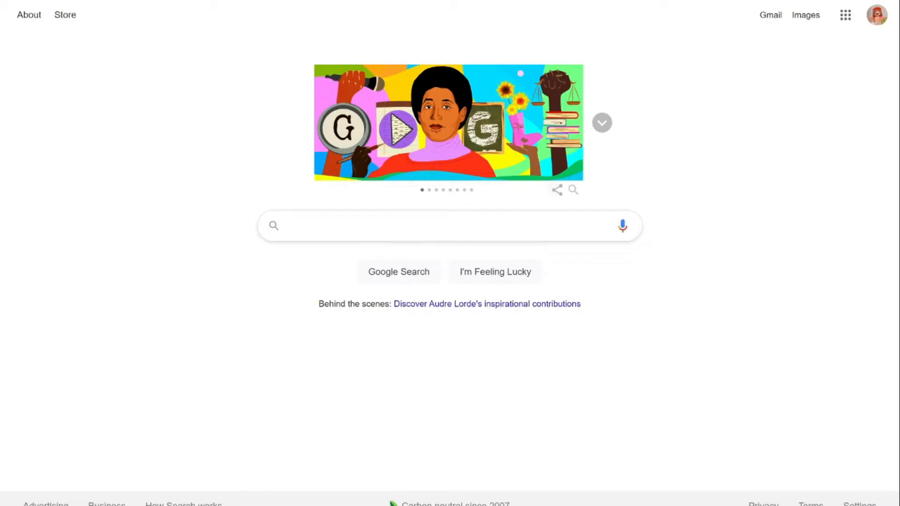
{"action": "mouse_move", "coordinate": [449, 225]}
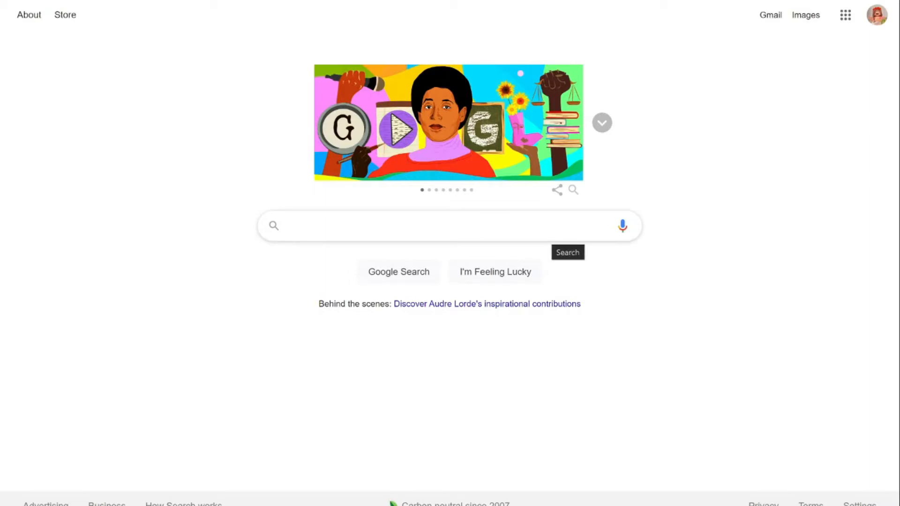
{"action": "mouse_move", "coordinate": [811, 199]}
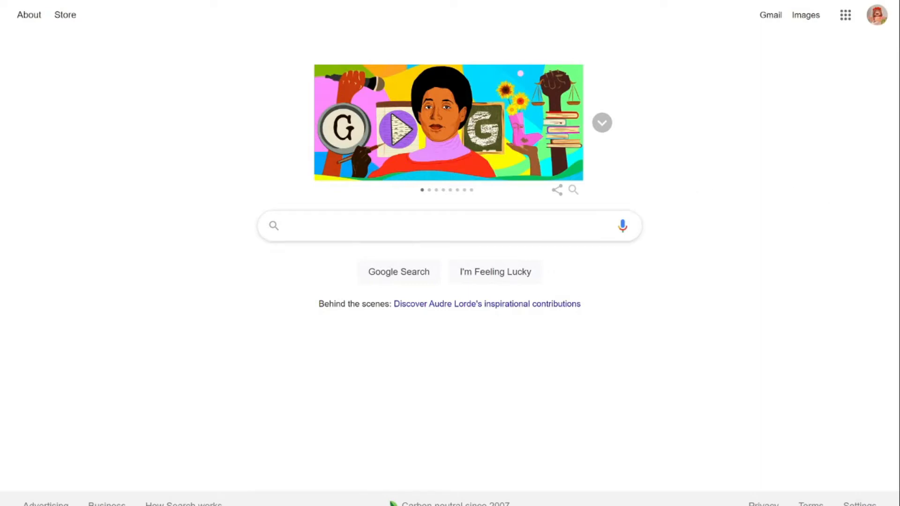
{"action": "type", "text": "chrome extensions"}
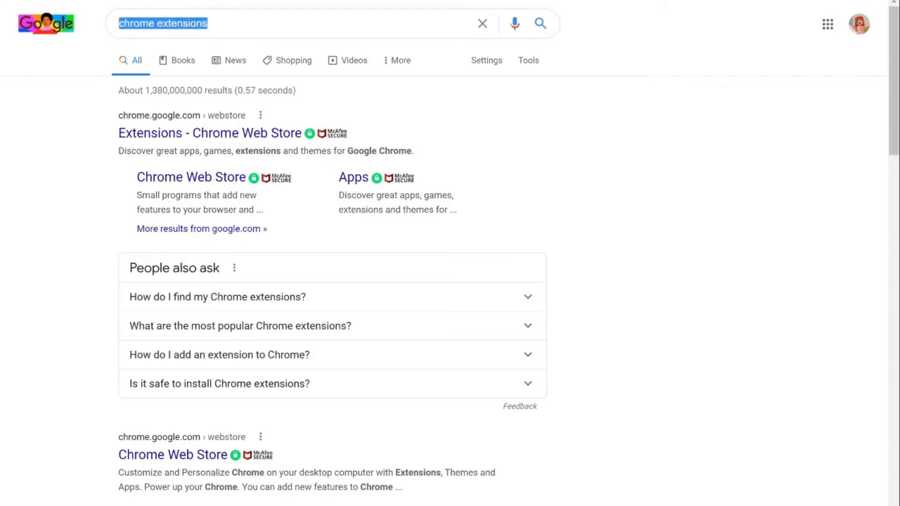
{"action": "left_click", "coordinate": [287, 24]}
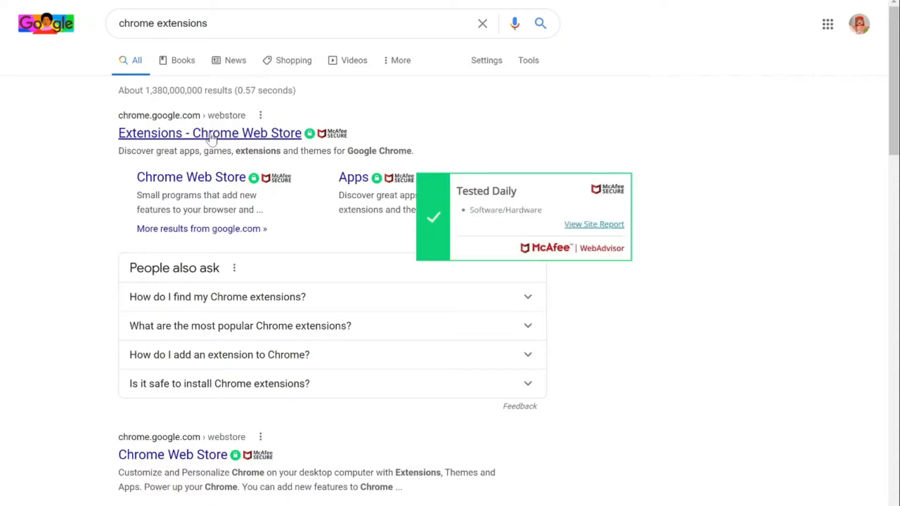
{"action": "left_click", "coordinate": [209, 133]}
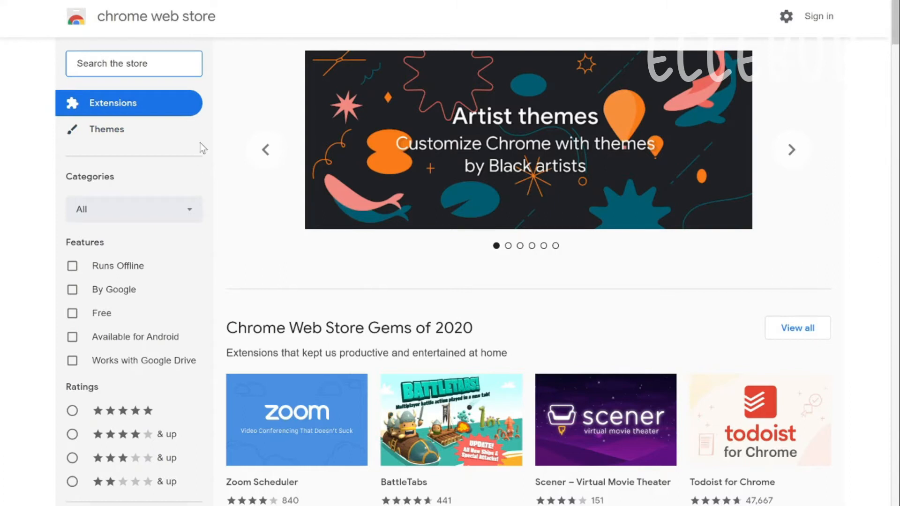
{"action": "mouse_move", "coordinate": [309, 97]}
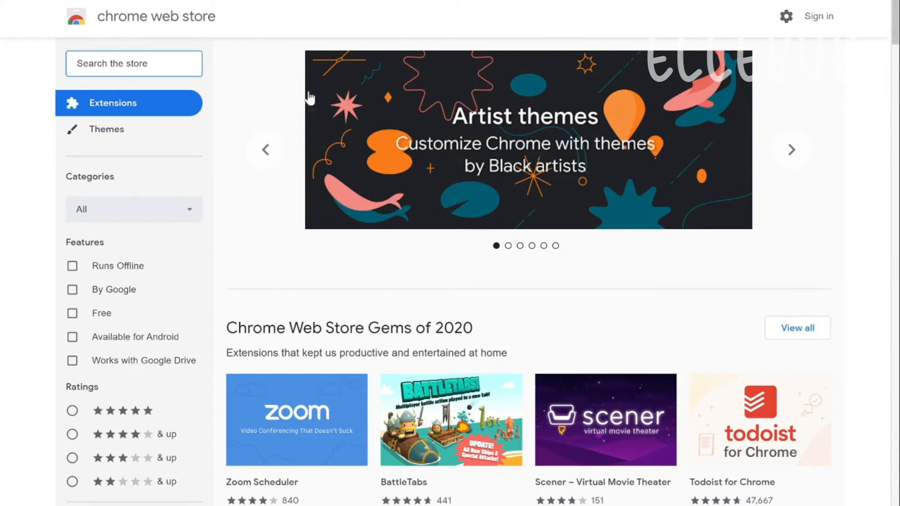
{"action": "mouse_move", "coordinate": [310, 86]}
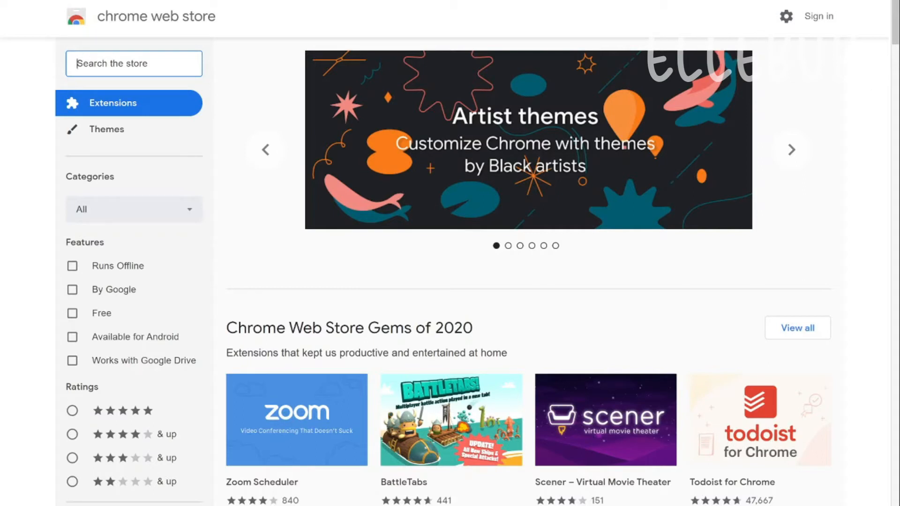
Step: Search the Chrome Web Store for 'stylus'
{"action": "type", "text": "s"}
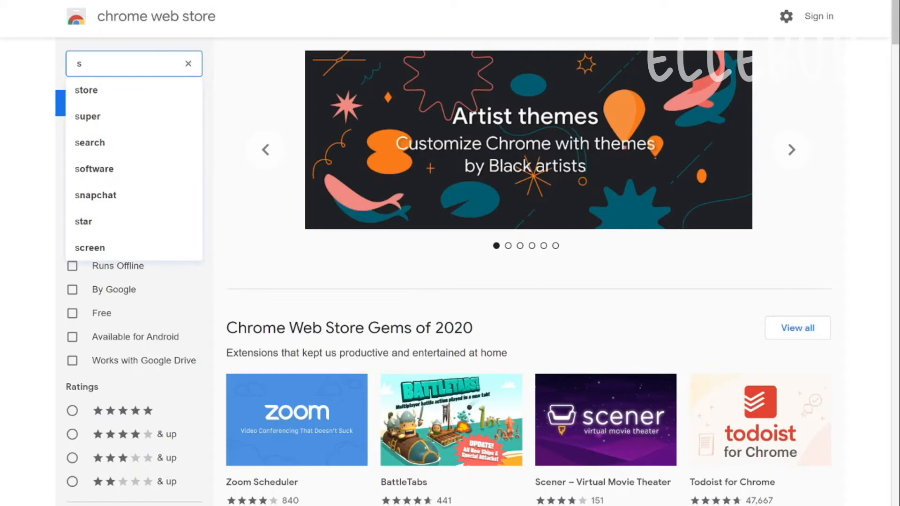
{"action": "type", "text": "tylus"}
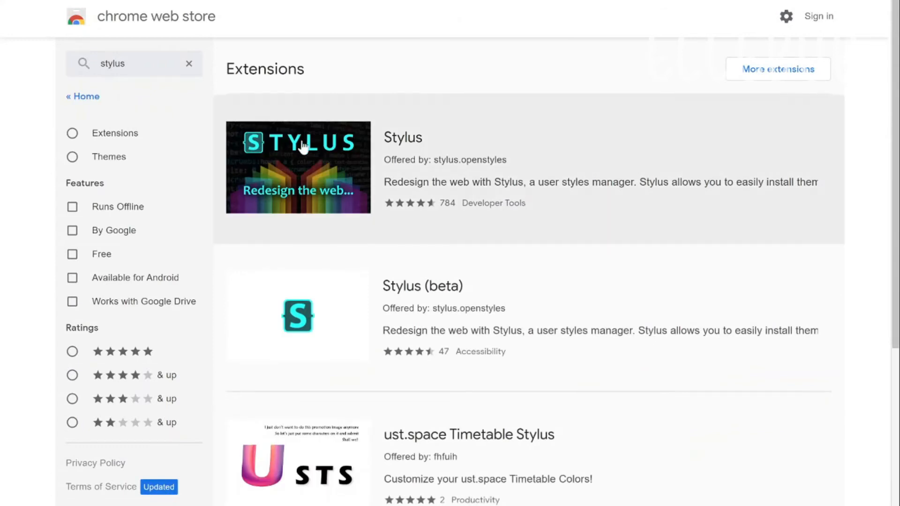
{"action": "mouse_move", "coordinate": [361, 280]}
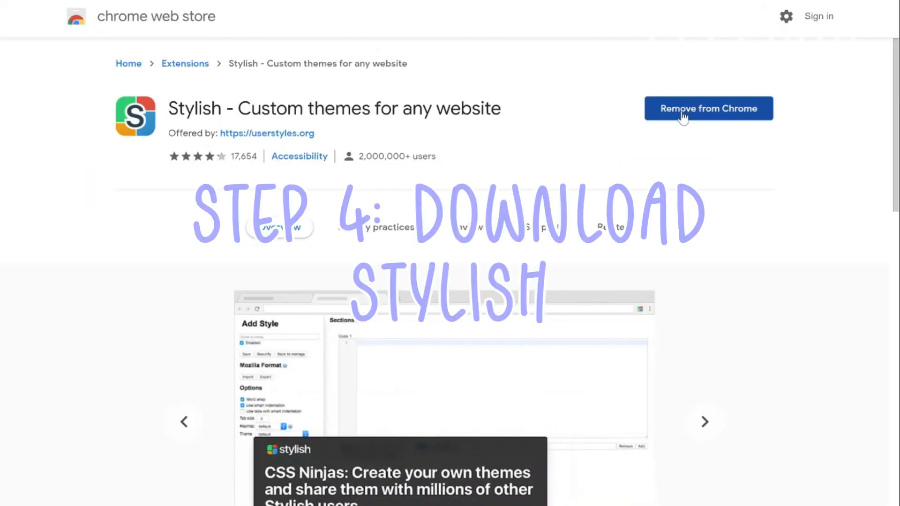
{"action": "mouse_move", "coordinate": [665, 150]}
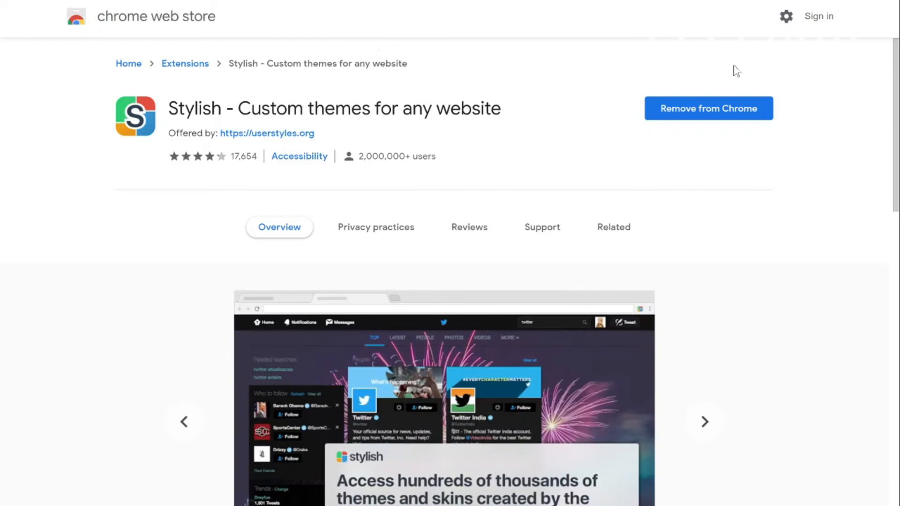
{"action": "mouse_move", "coordinate": [710, 194]}
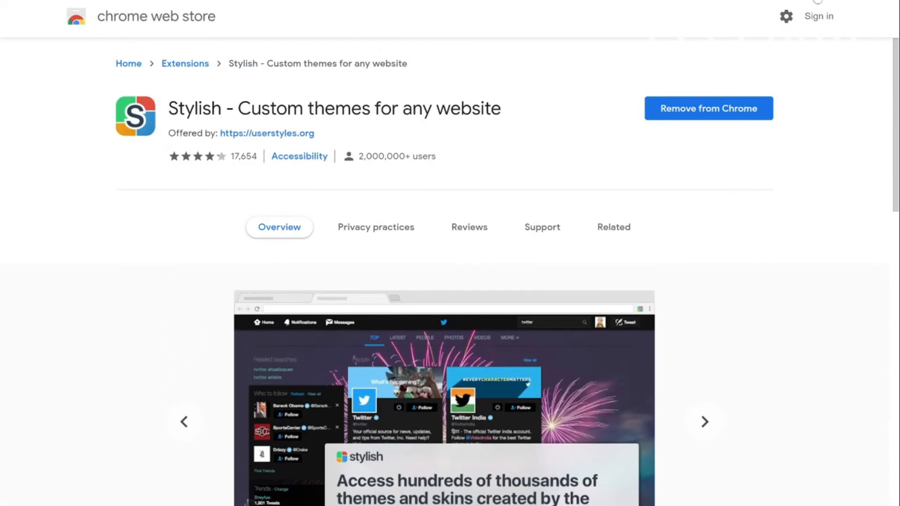
Step: Open the Stylish toolbar popup and browse its Library of dark Google themes
{"action": "left_click", "coordinate": [703, 421]}
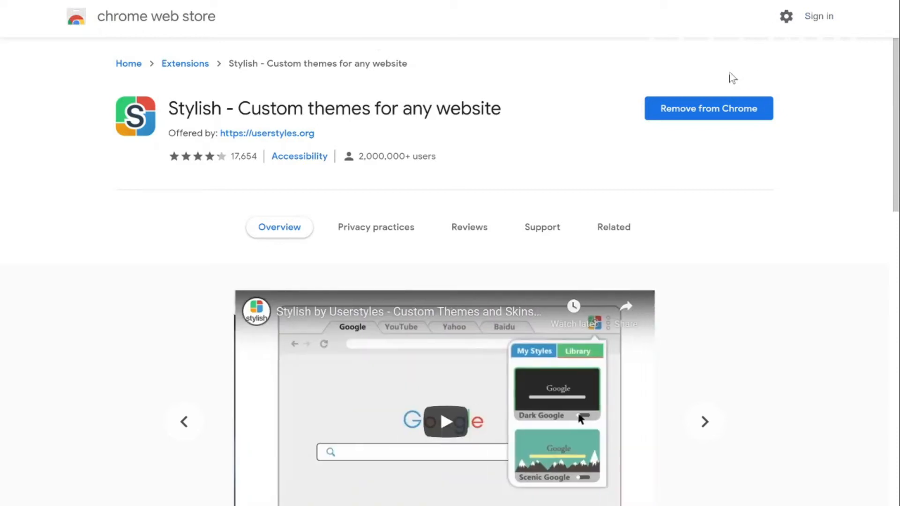
{"action": "scroll", "scroll_direction": "down", "scroll_amount": 3}
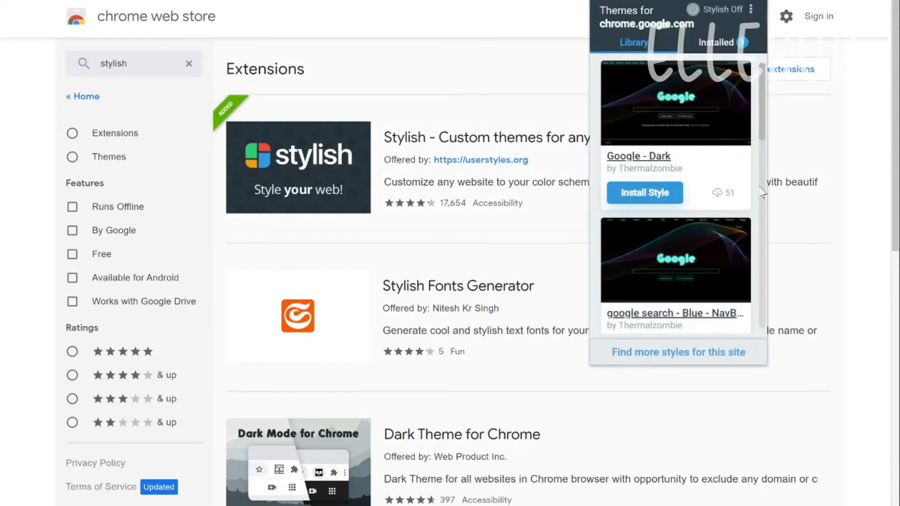
Step: Scroll Stylish's Roblox theme library to Pink Sparkle Roblox Background and install it
{"action": "scroll", "scroll_direction": "down", "scroll_amount": 3}
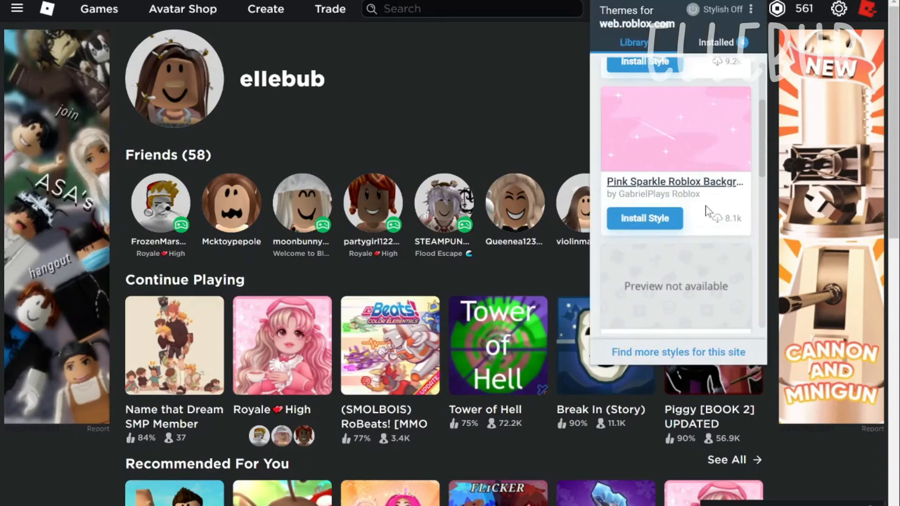
{"action": "scroll", "scroll_direction": "down", "scroll_amount": 3}
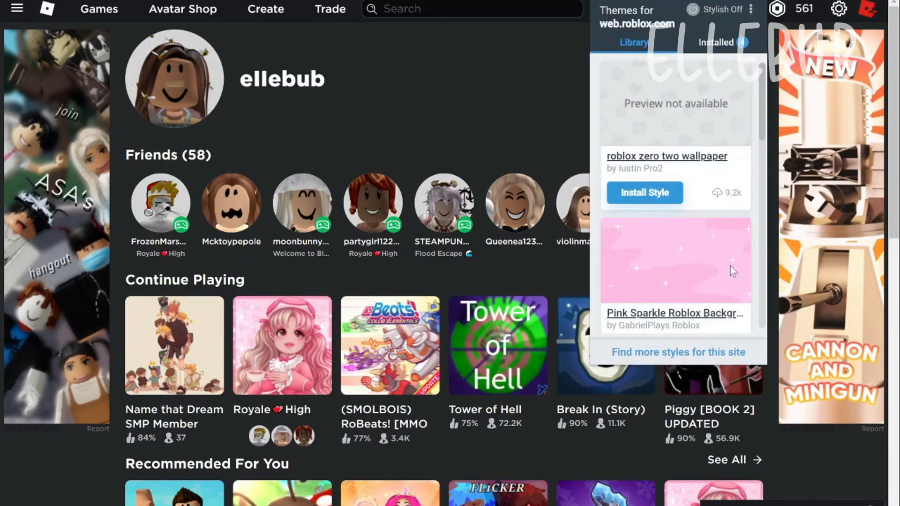
{"action": "scroll", "scroll_direction": "down", "scroll_amount": 3}
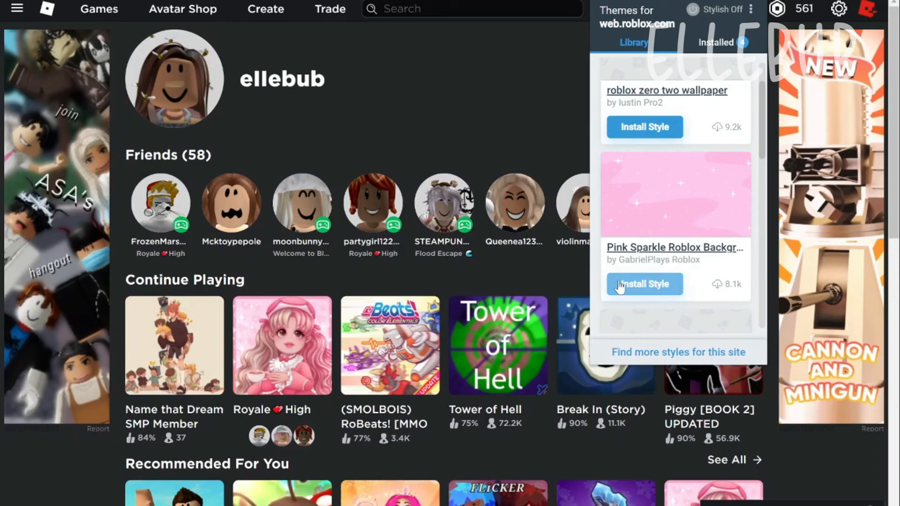
{"action": "mouse_move", "coordinate": [649, 292]}
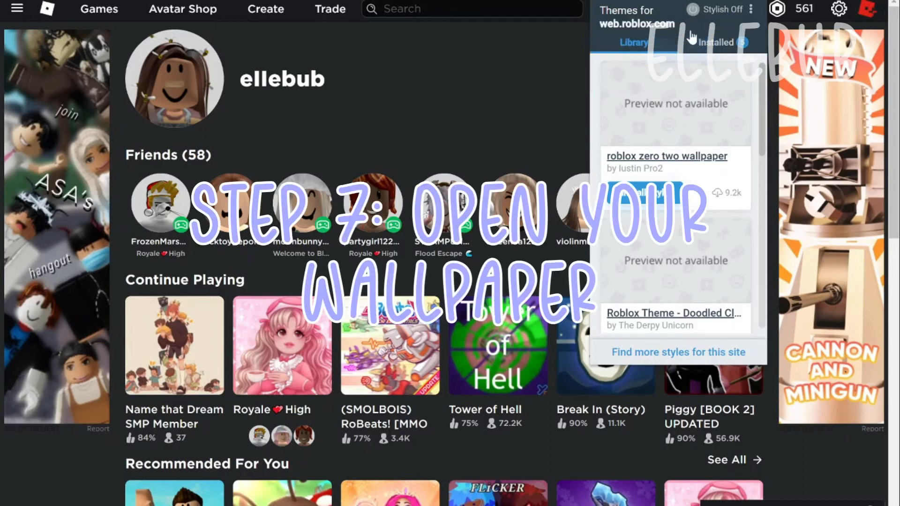
Step: In the Installed tab, leave Pink Sparkle Roblox Background active and set Purple Sky inactive
{"action": "left_click", "coordinate": [715, 42]}
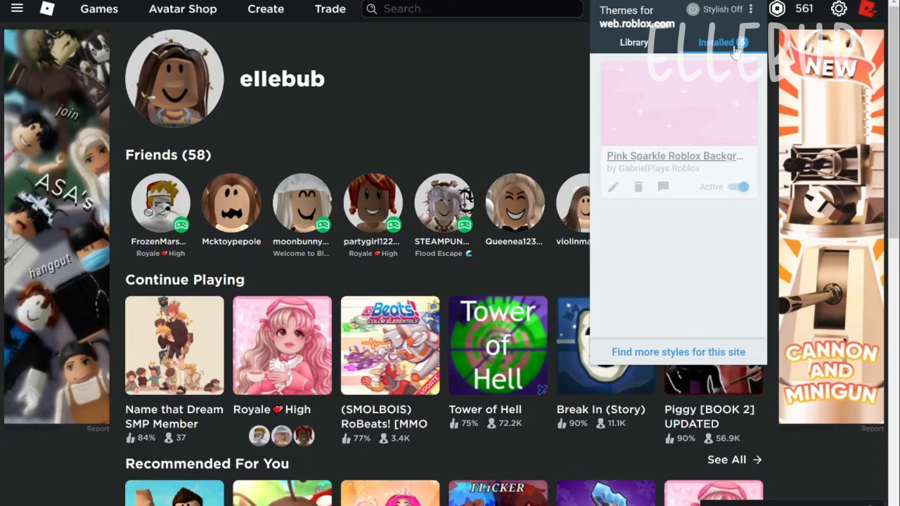
{"action": "mouse_move", "coordinate": [679, 113]}
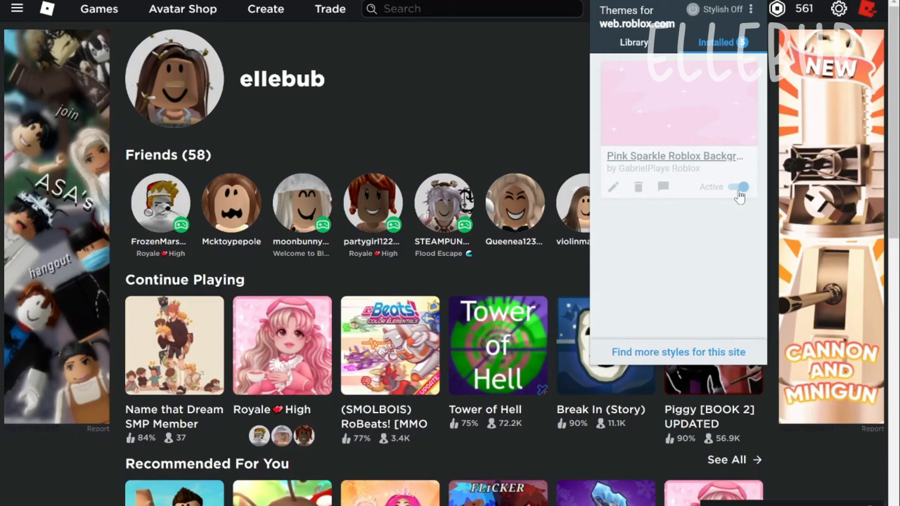
{"action": "left_click", "coordinate": [737, 186]}
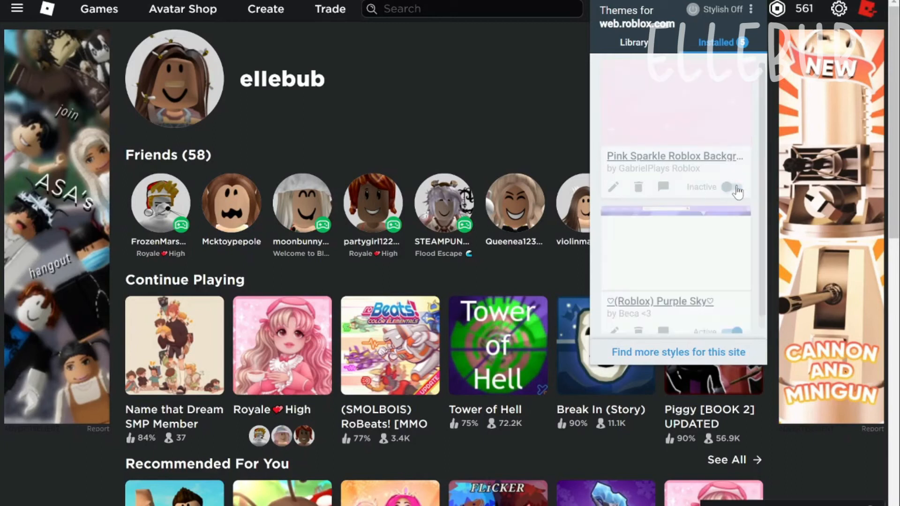
{"action": "left_click", "coordinate": [736, 187]}
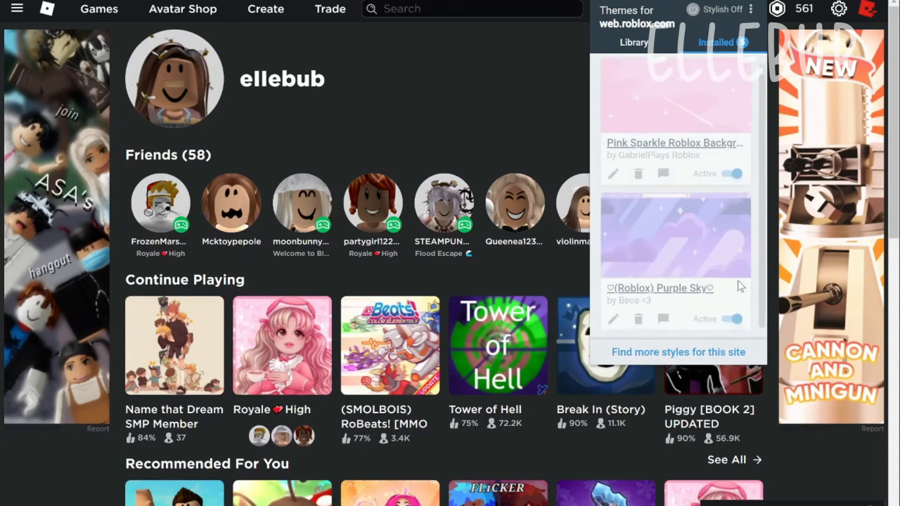
{"action": "left_click", "coordinate": [732, 319]}
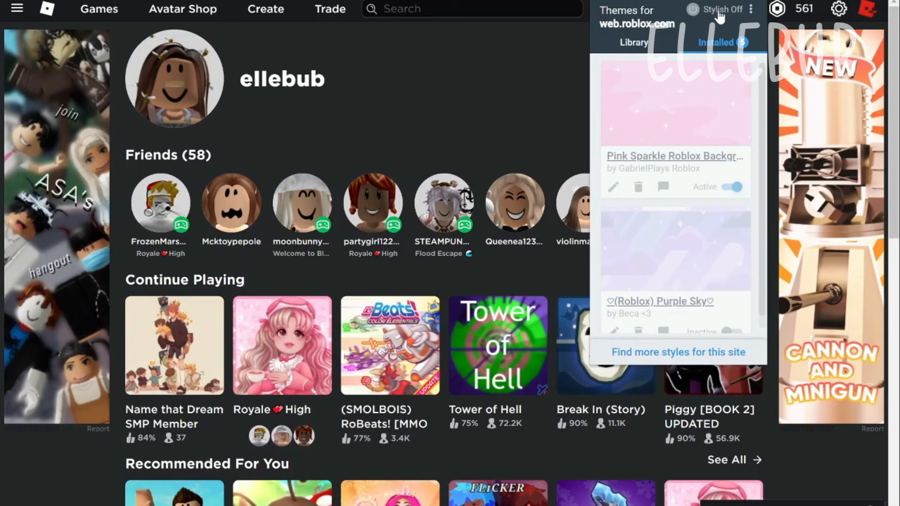
{"action": "mouse_move", "coordinate": [691, 17]}
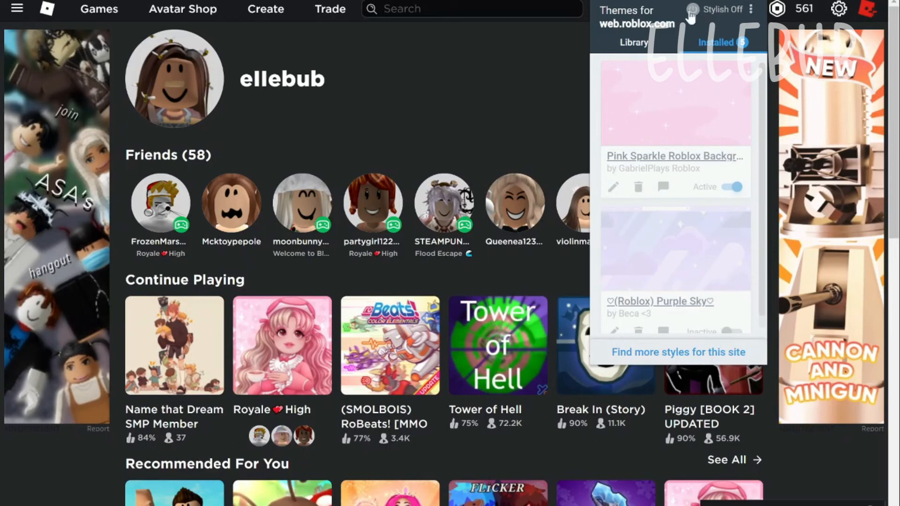
Step: Switch Stylish's top power toggle from Off to On
{"action": "left_click", "coordinate": [693, 10]}
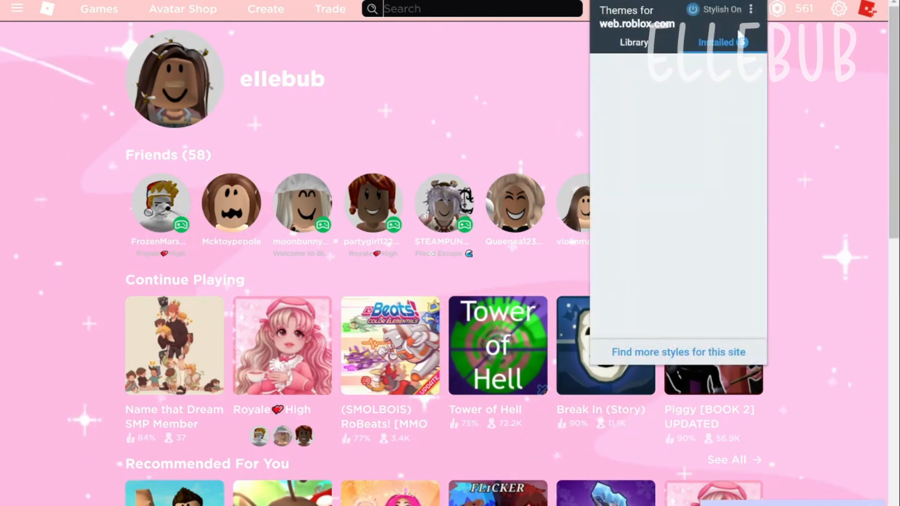
{"action": "left_click", "coordinate": [693, 9]}
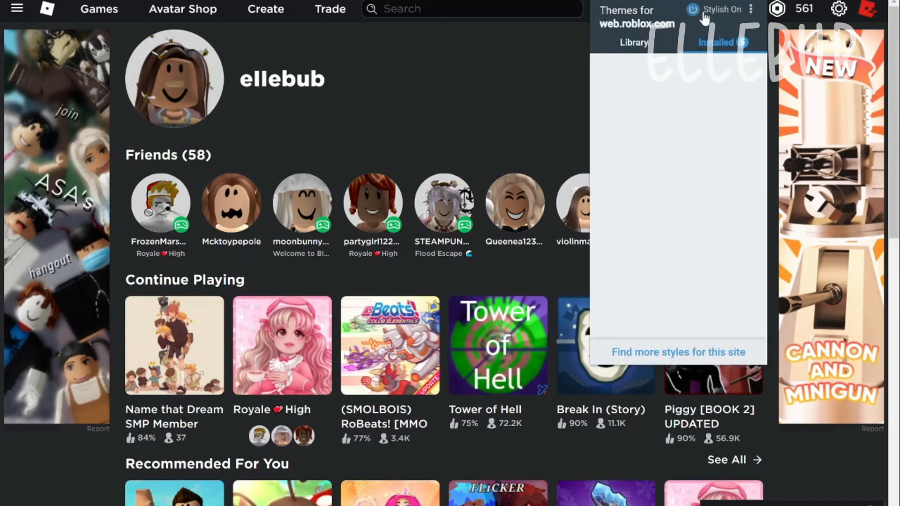
Step: Scroll the Roblox profile page showing the pink sparkle background
{"action": "scroll", "scroll_direction": "down", "scroll_amount": 3}
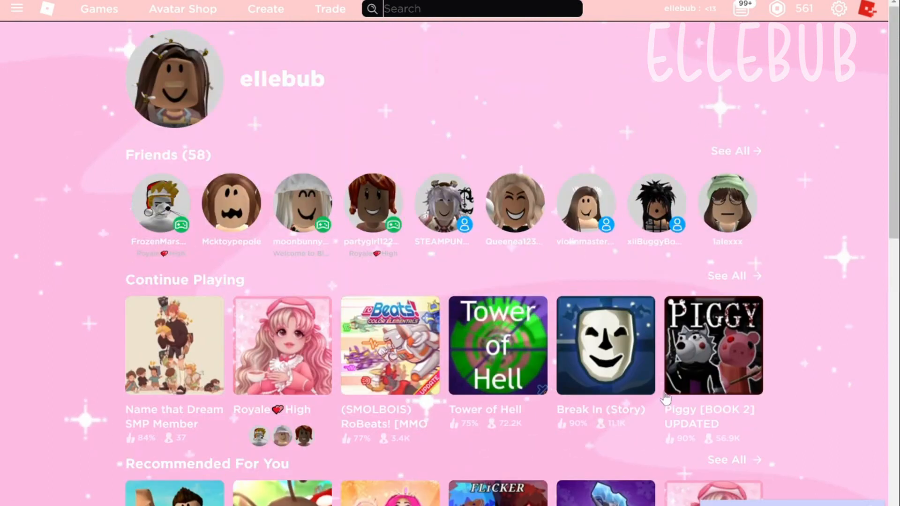
{"action": "mouse_move", "coordinate": [665, 399]}
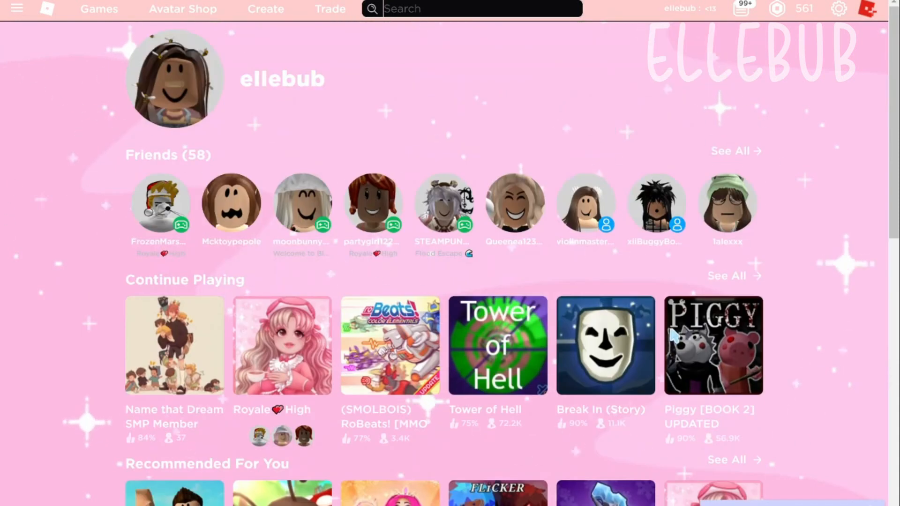
{"action": "mouse_move", "coordinate": [787, 304]}
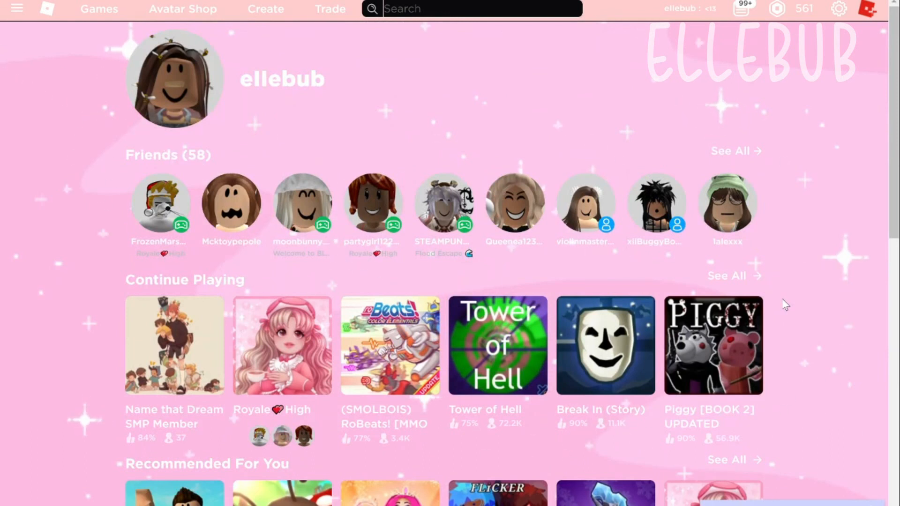